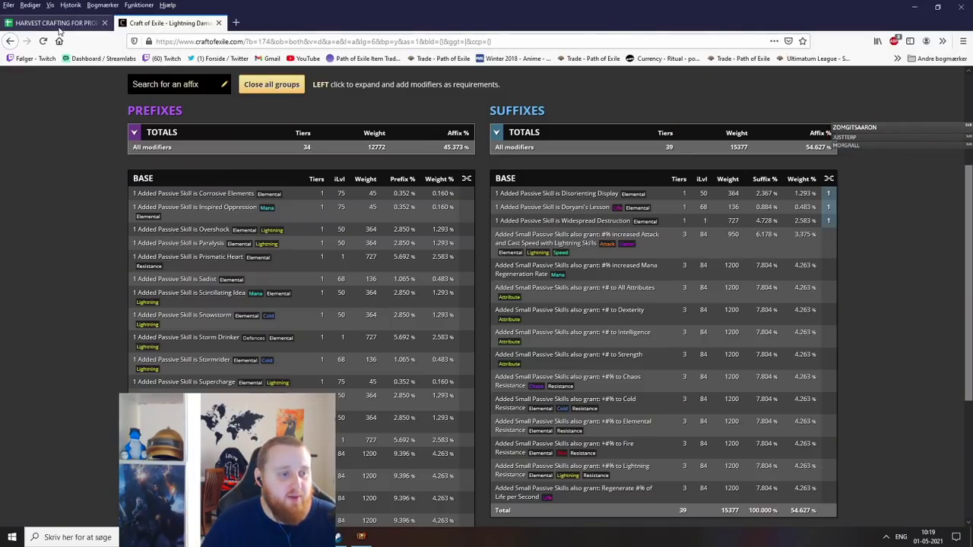
Target a Cold Damage large cluster jewel and review its prefix modifier weights.
left_click(54, 23)
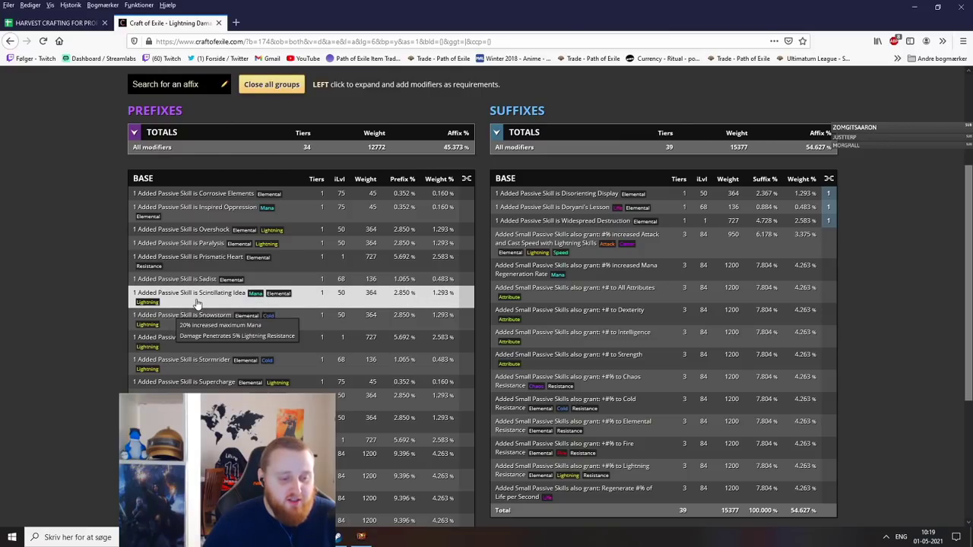
mouse_move(219, 346)
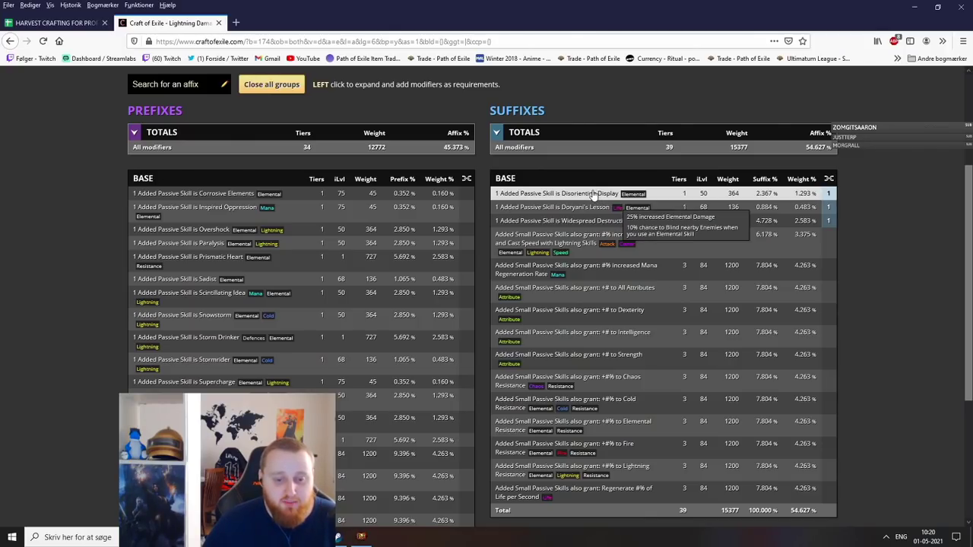
mouse_move(584, 221)
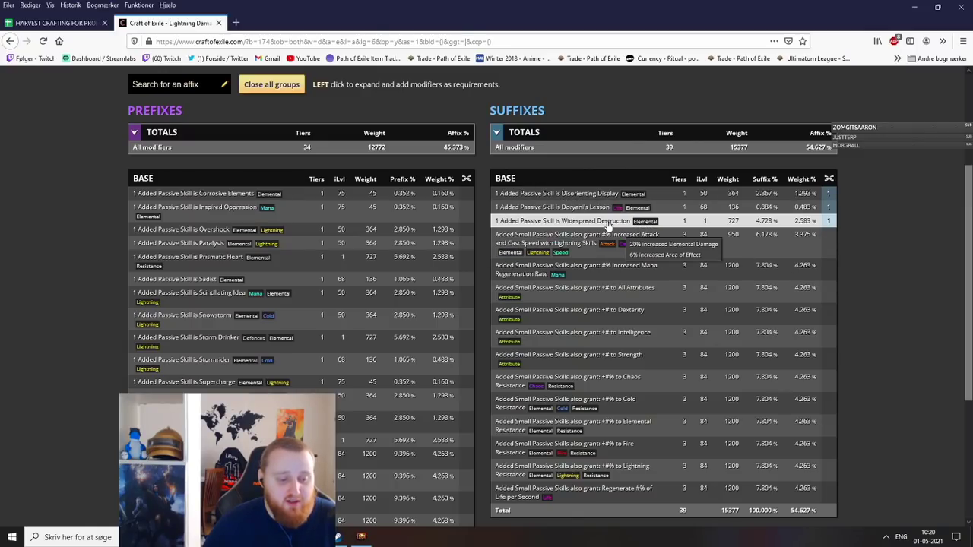
mouse_move(210, 343)
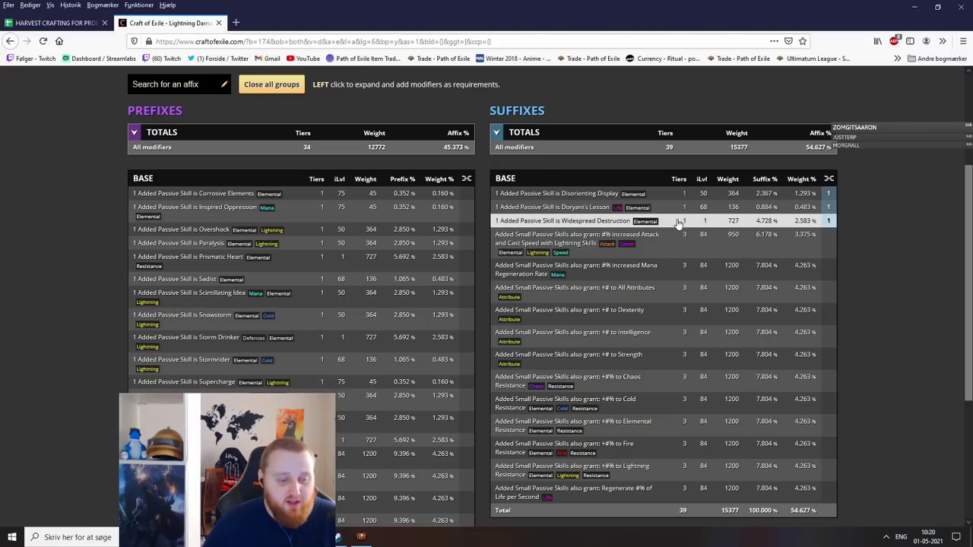
mouse_move(216, 358)
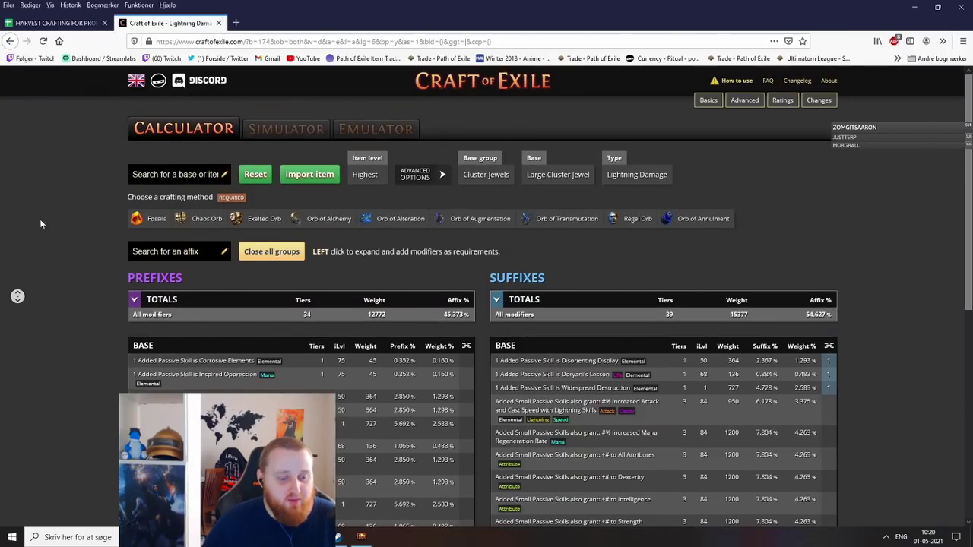
scroll("down", 3)
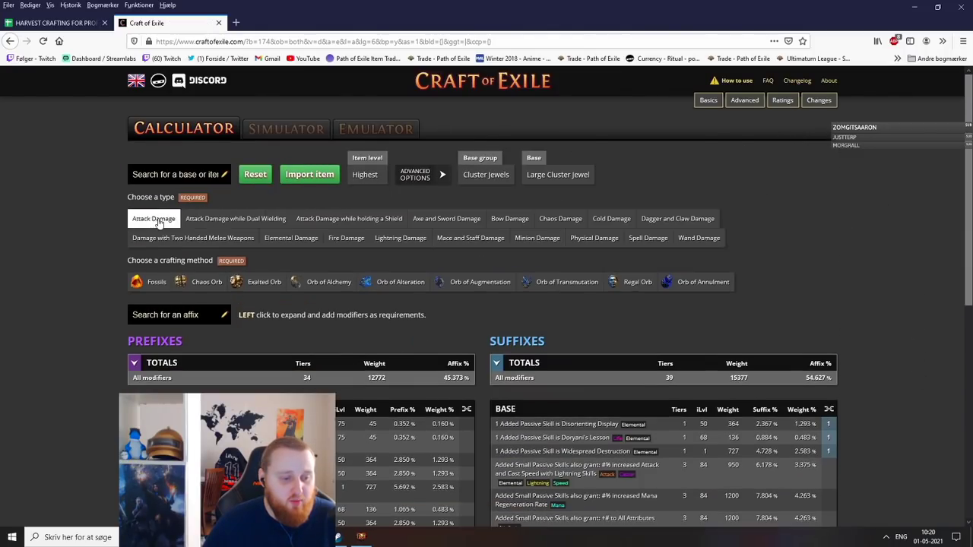
left_click(349, 219)
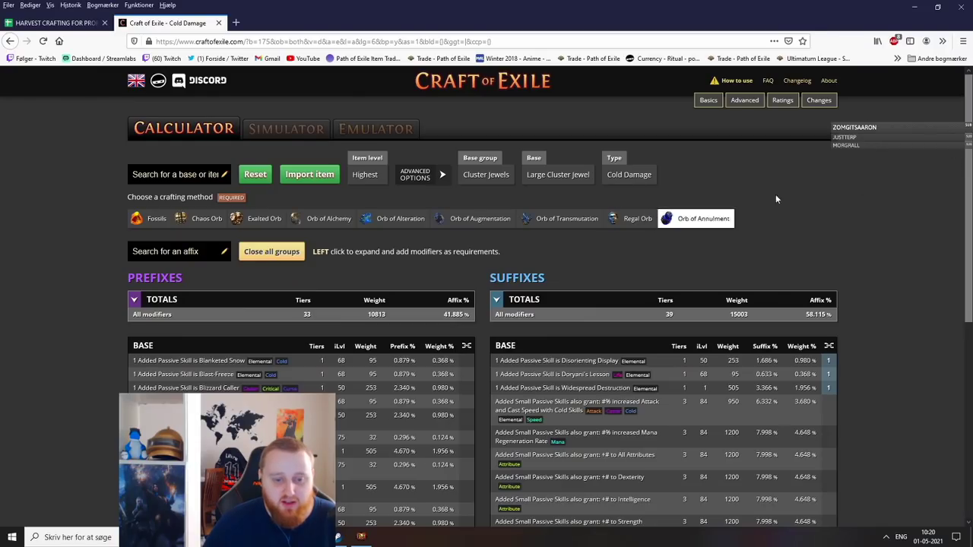
scroll("down", 3)
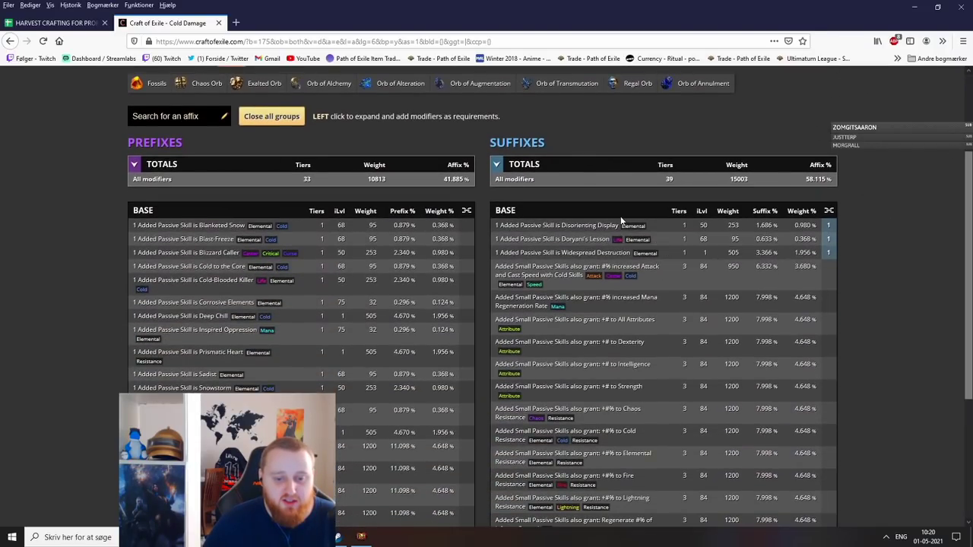
mouse_move(575, 239)
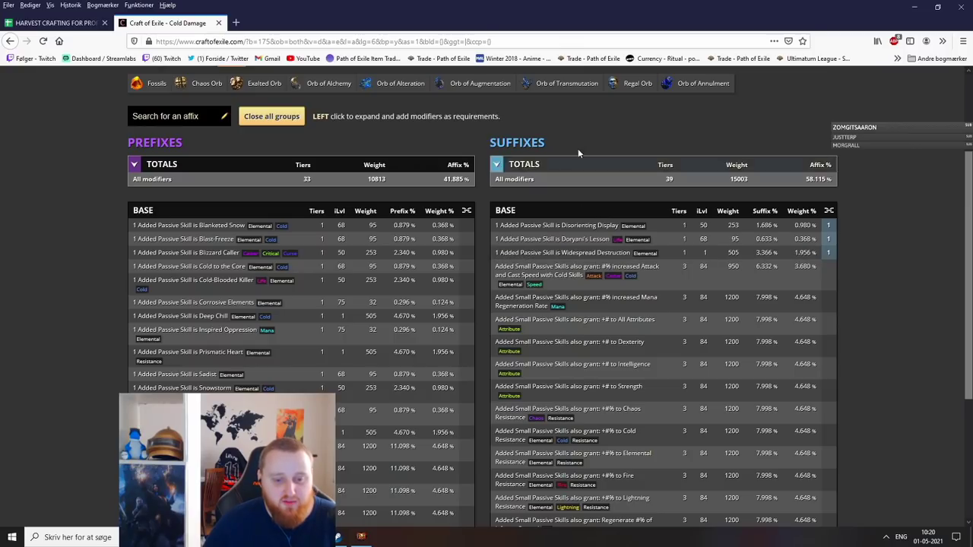
mouse_move(191, 225)
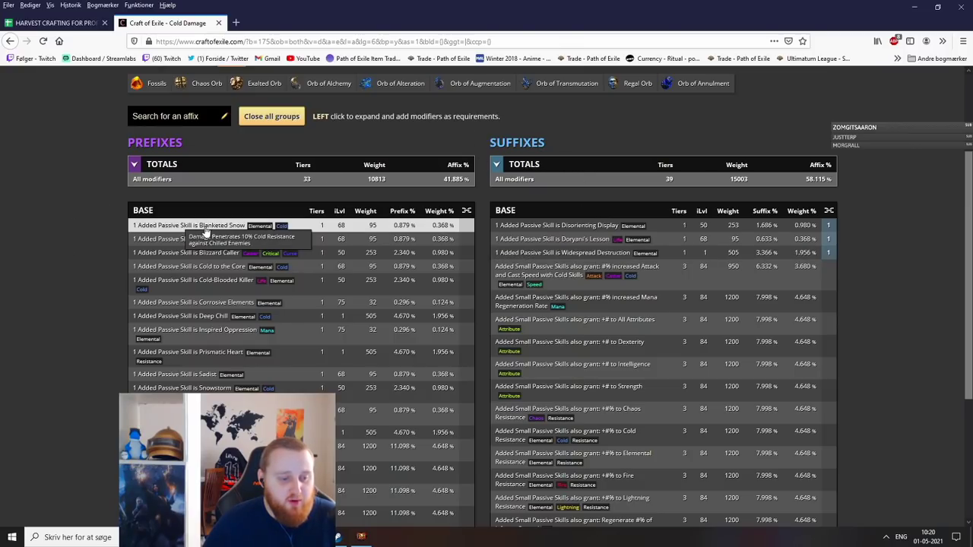
mouse_move(43, 270)
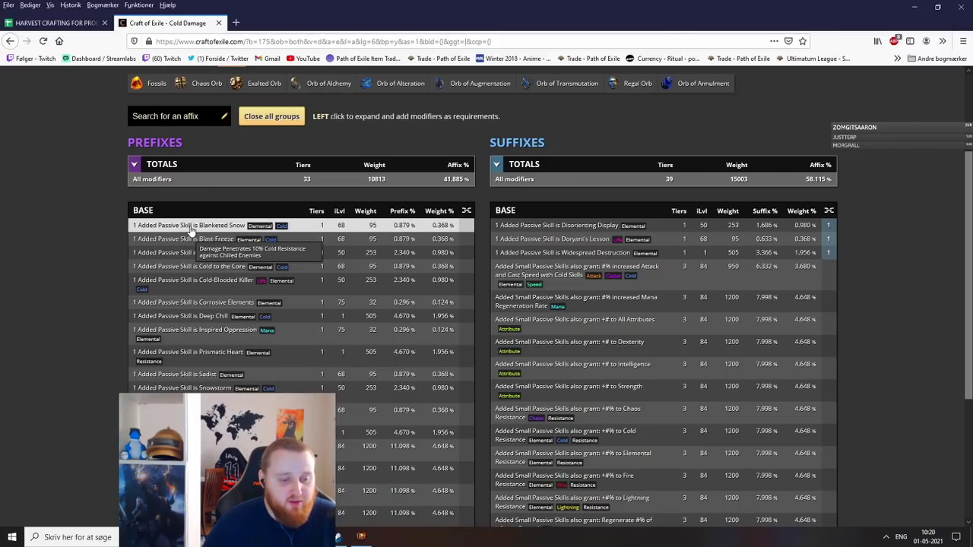
mouse_move(201, 238)
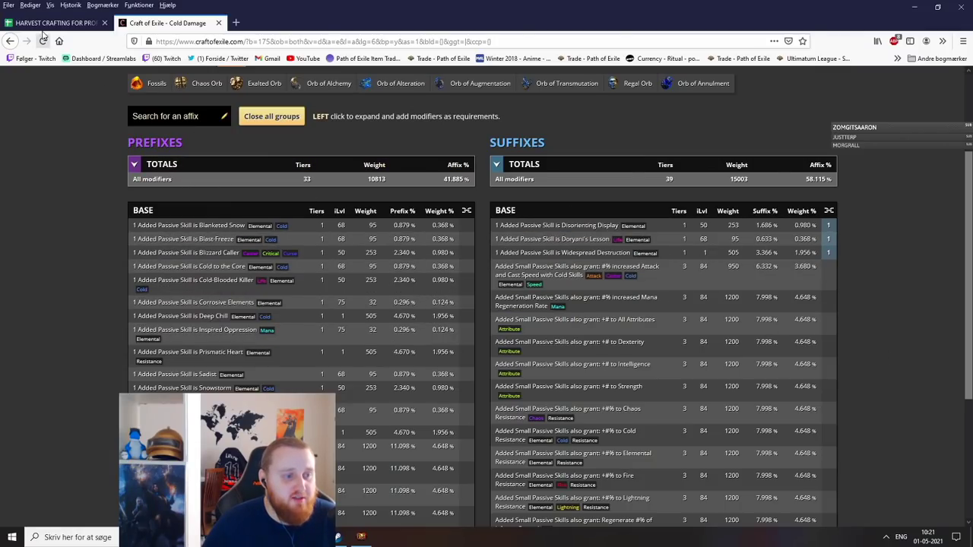
Switch to the Path of Exile window with the stash open beside the inventory.
left_click(54, 23)
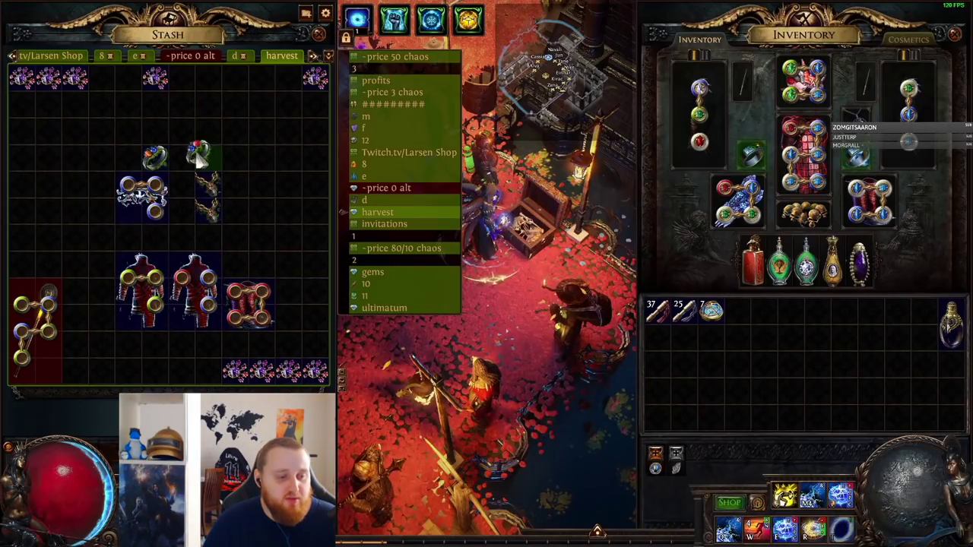
mouse_move(155, 155)
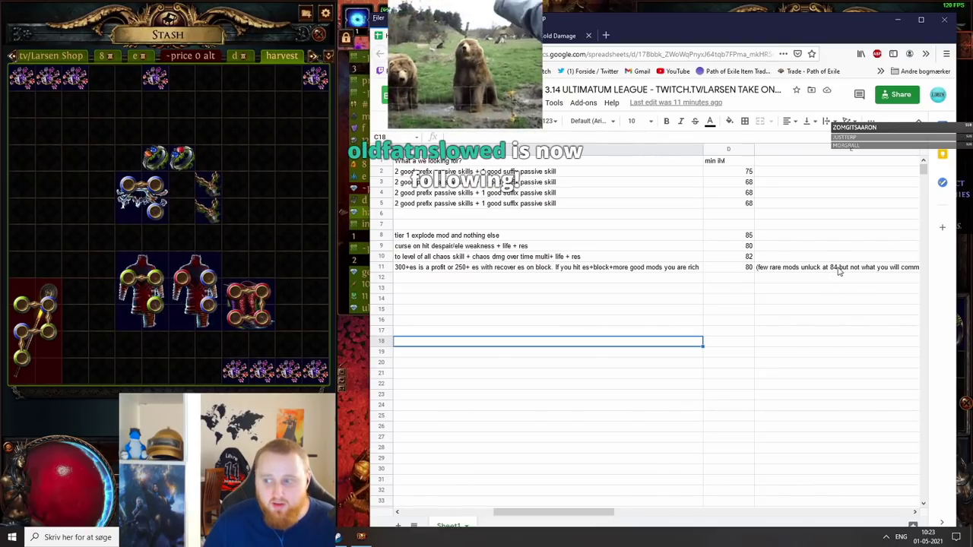
mouse_move(594, 407)
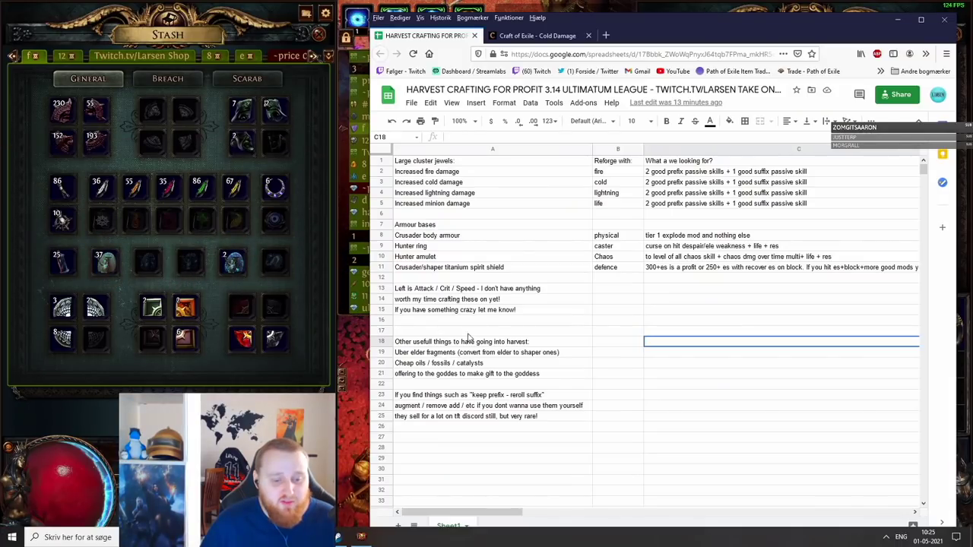
mouse_move(441, 386)
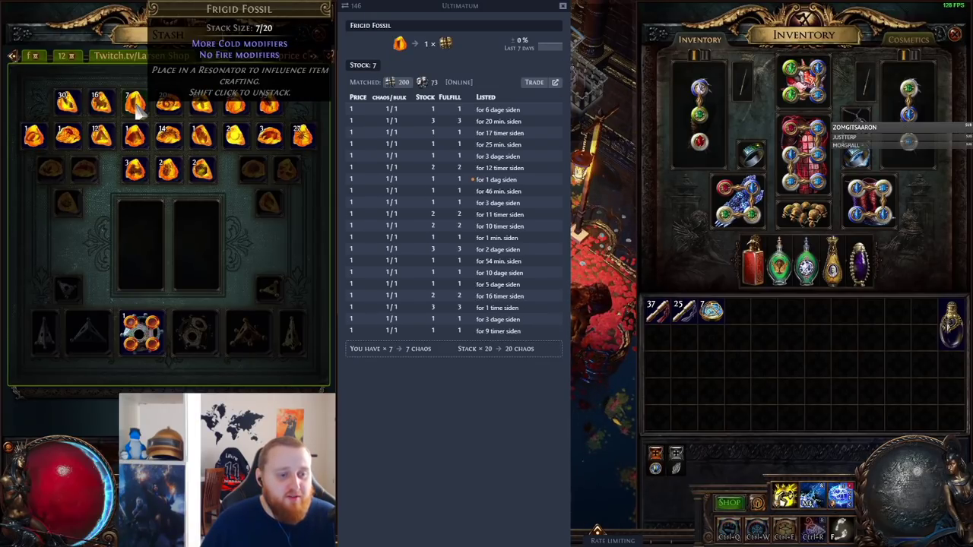
mouse_move(167, 135)
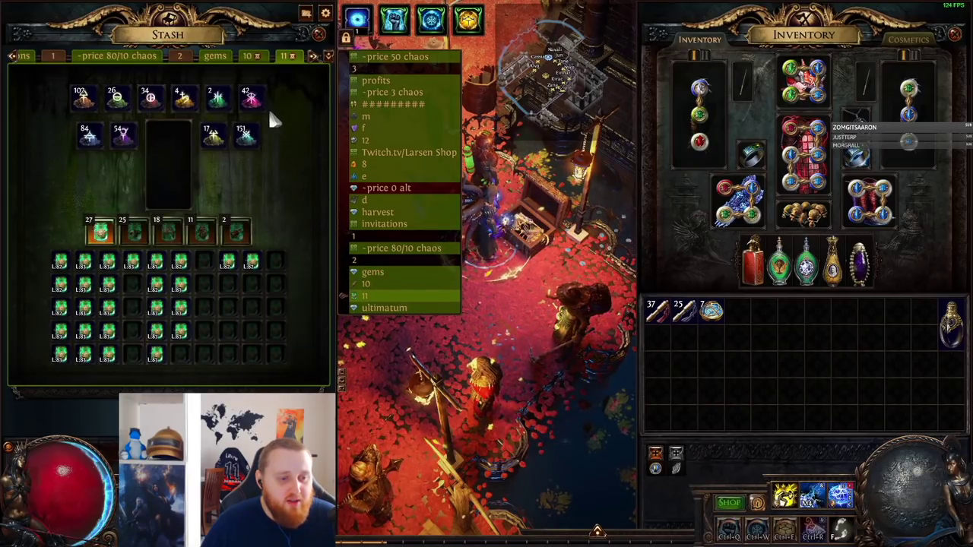
Select the stash tab of weapons set aside for anointing.
left_click(251, 97)
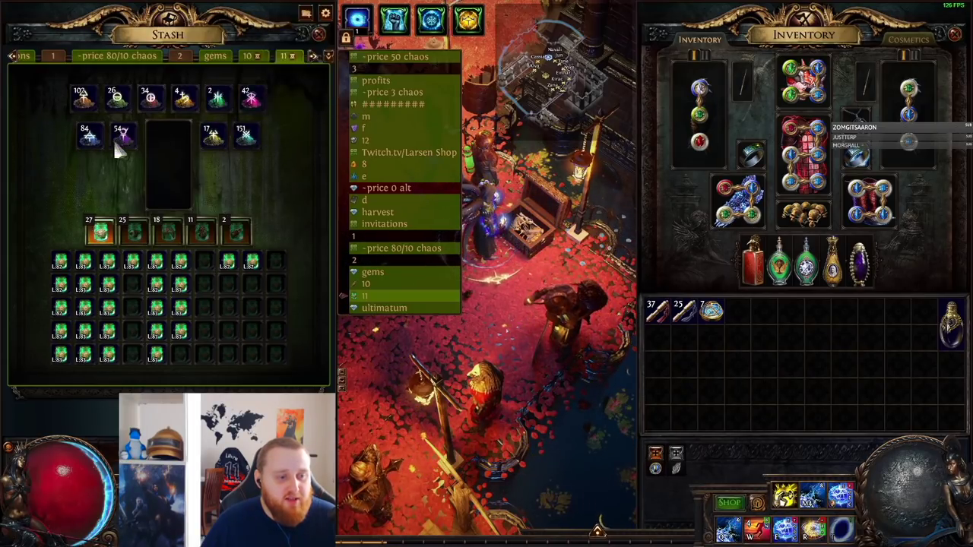
mouse_move(251, 97)
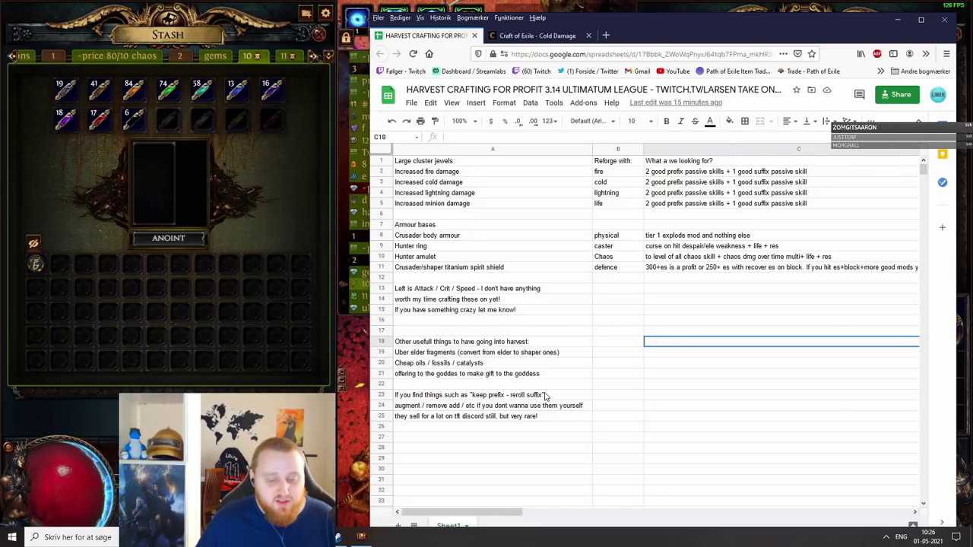
mouse_move(538, 401)
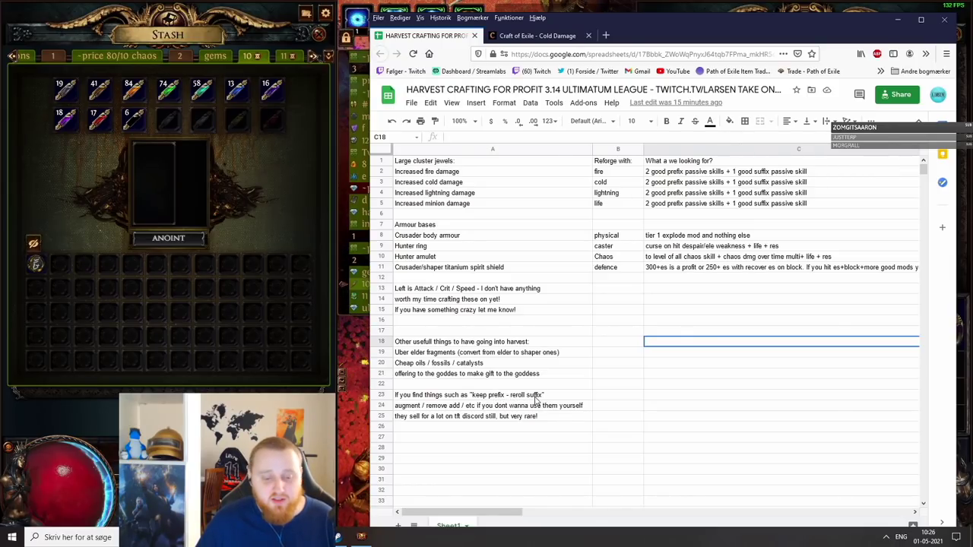
mouse_move(432, 409)
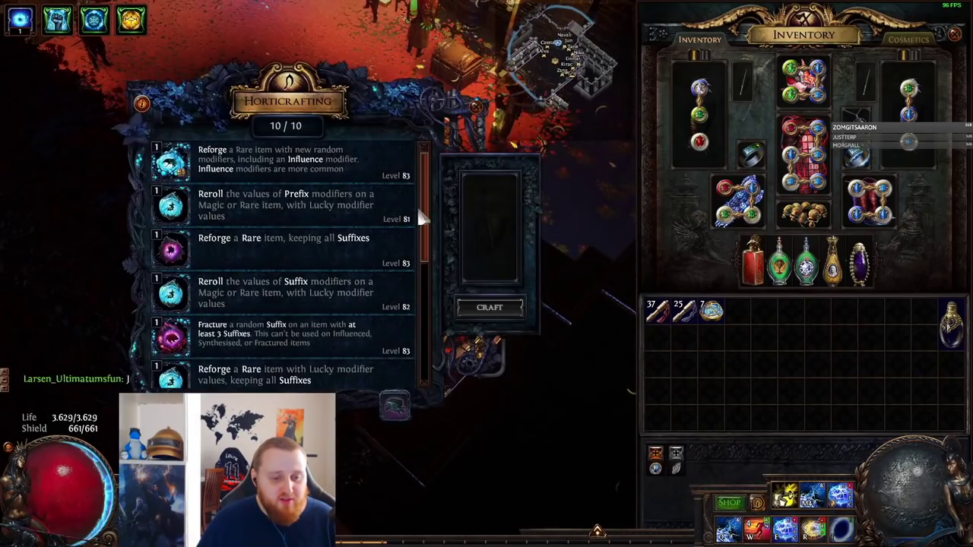
Look through the stored Horticrafting socket and link reforge crafts.
scroll("down", 3)
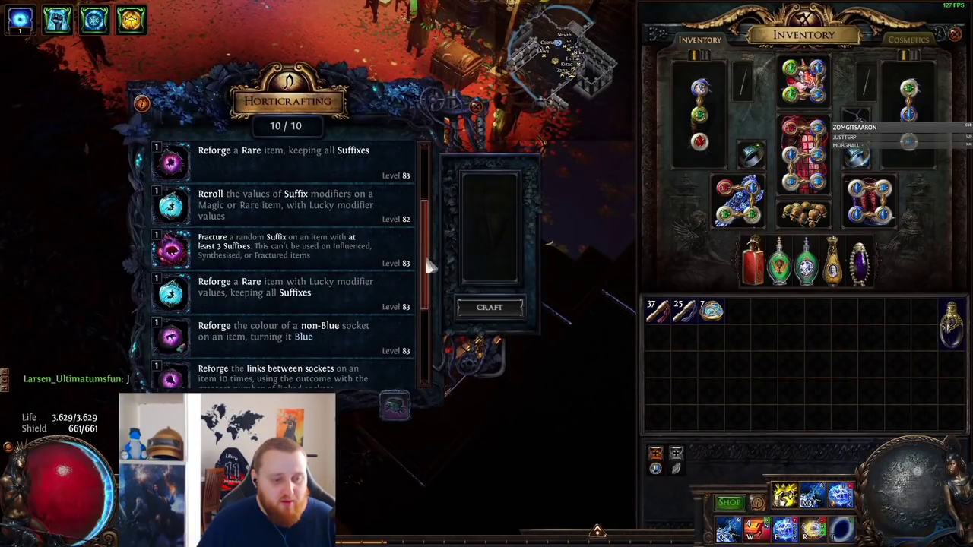
scroll("down", 3)
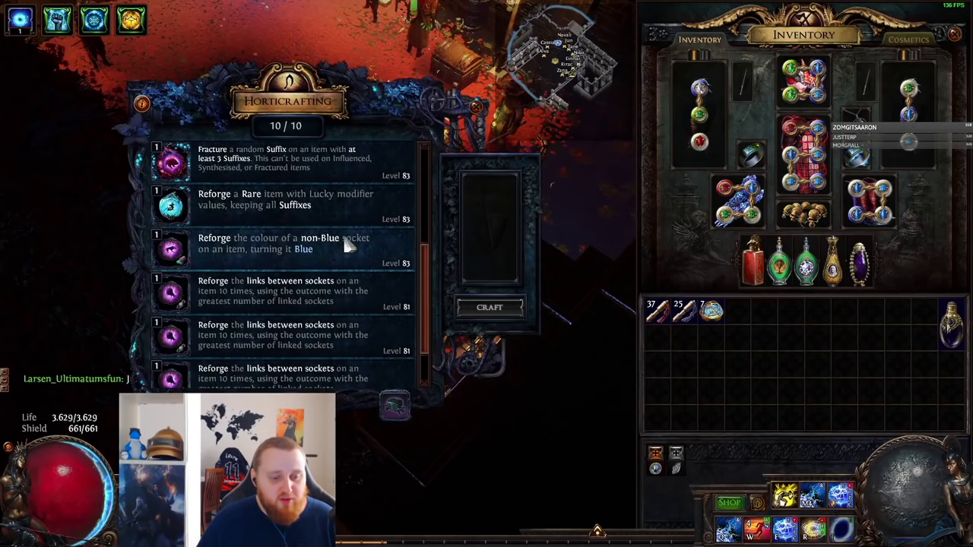
mouse_move(326, 262)
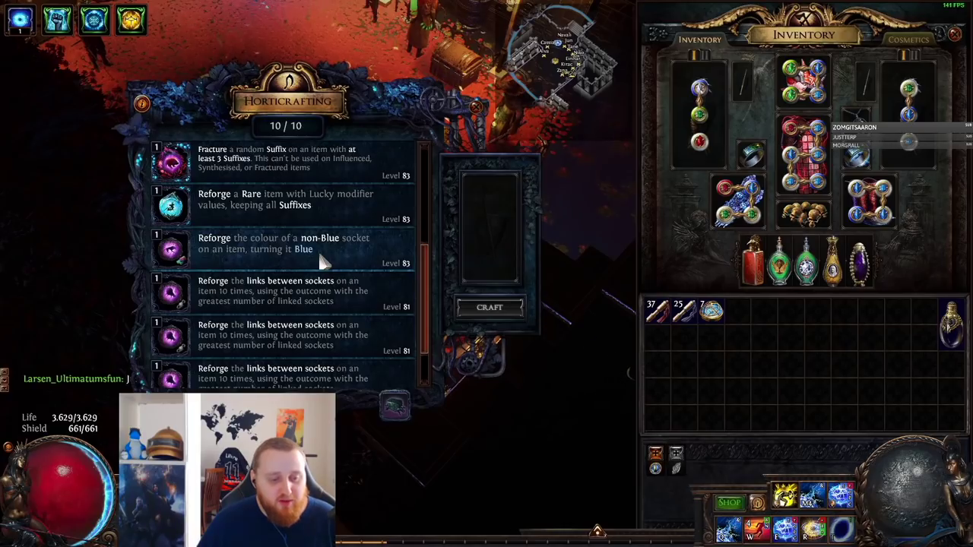
scroll("down", 3)
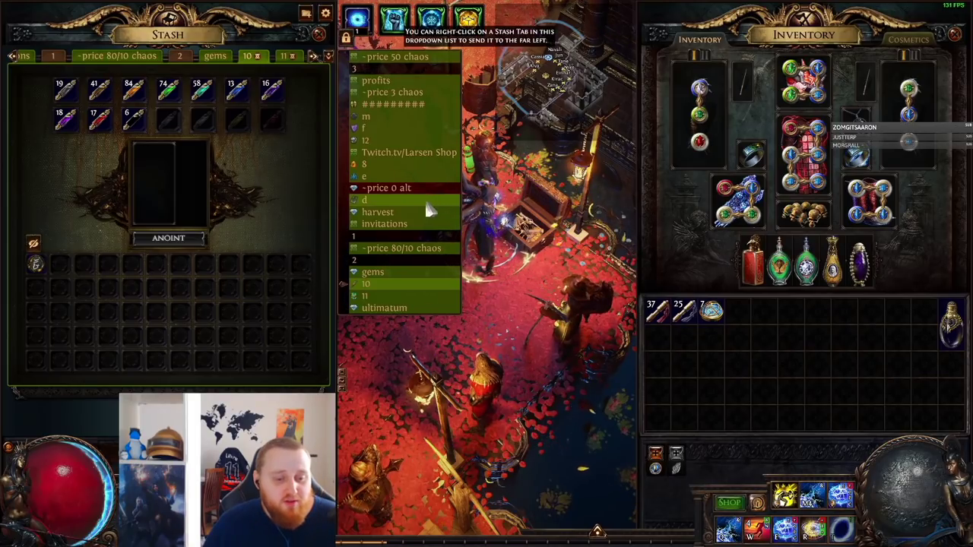
Leave the Horticrafting station and return to the stash.
left_click(377, 212)
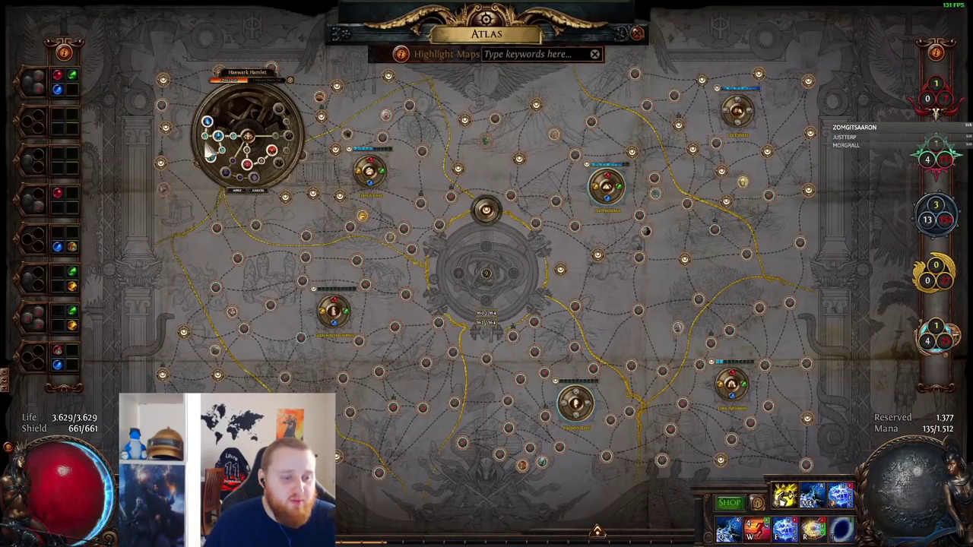
mouse_move(304, 129)
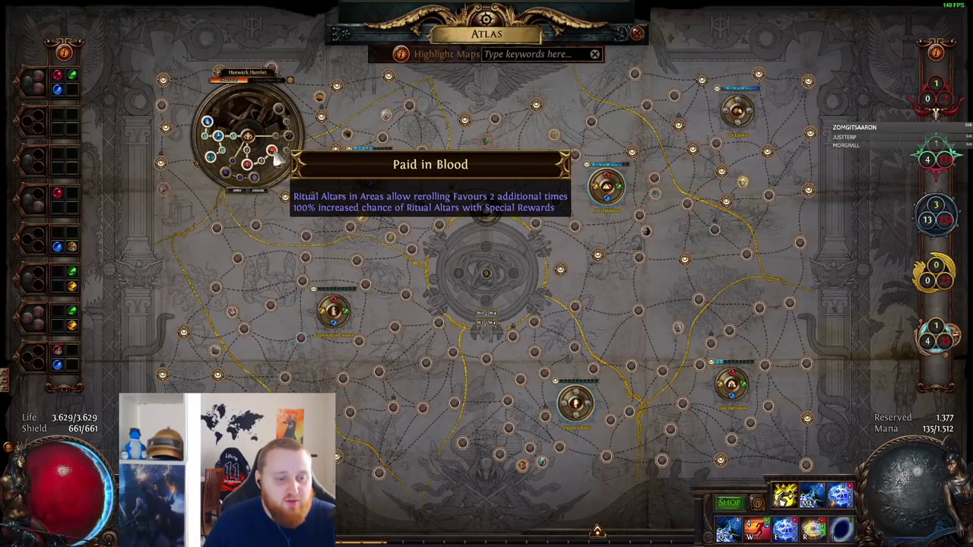
mouse_move(343, 198)
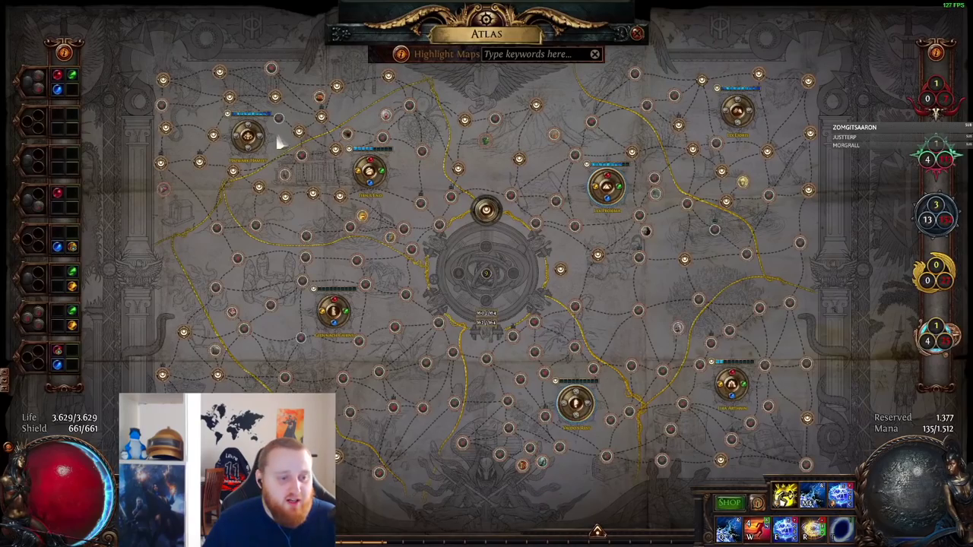
Reopen a region's Ritual passive tree on the Atlas of Worlds.
left_click(246, 135)
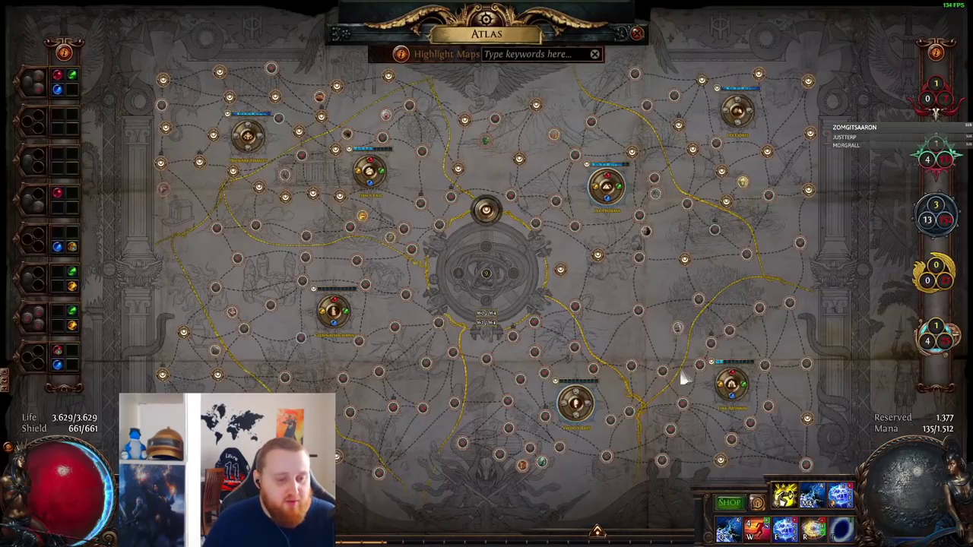
left_click(246, 137)
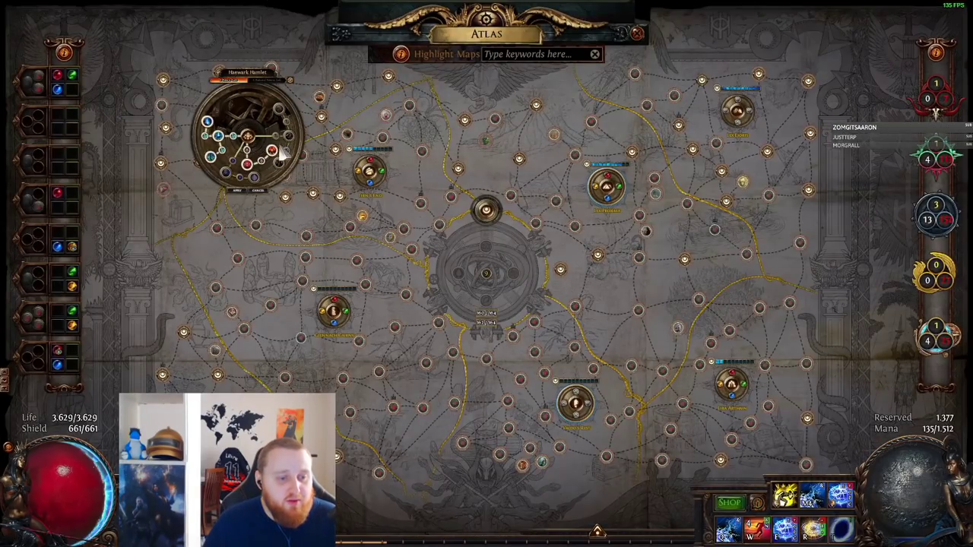